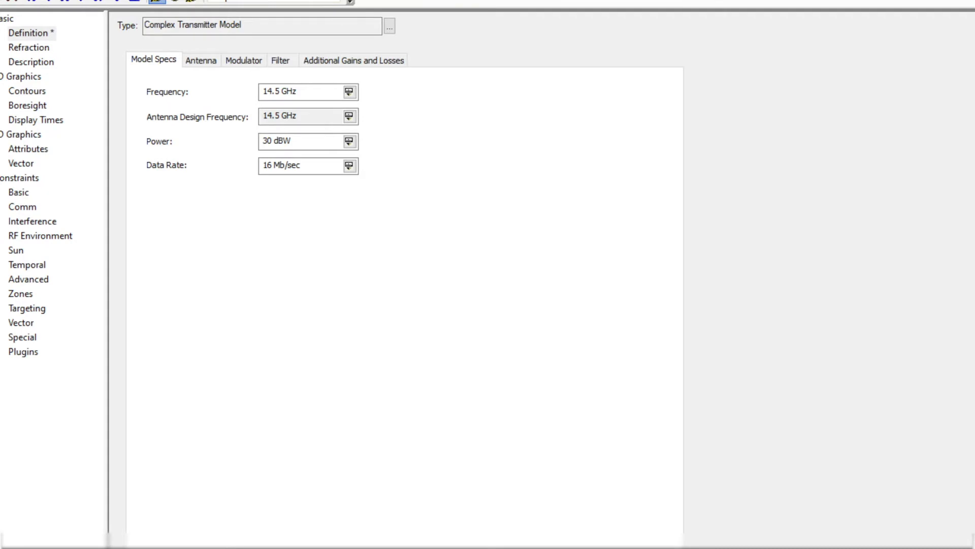
Step: Show the antenna parameters of Transmitter2's complex transmitter model (1 m Gaussian antenna)
click(201, 60)
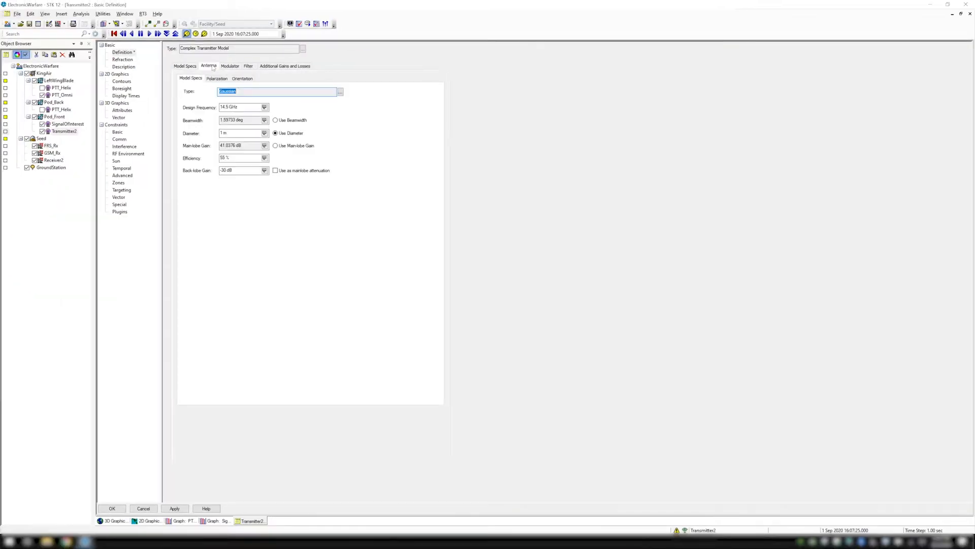